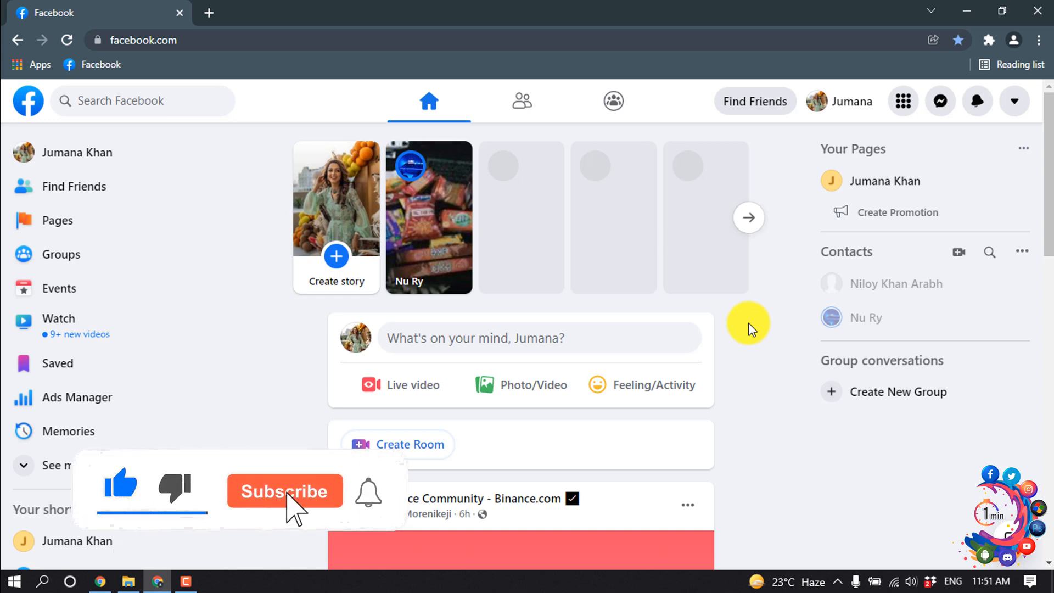
Reach General Account Settings from the account menu via Settings & privacy.
{"action": "left_click", "coordinate": [284, 490]}
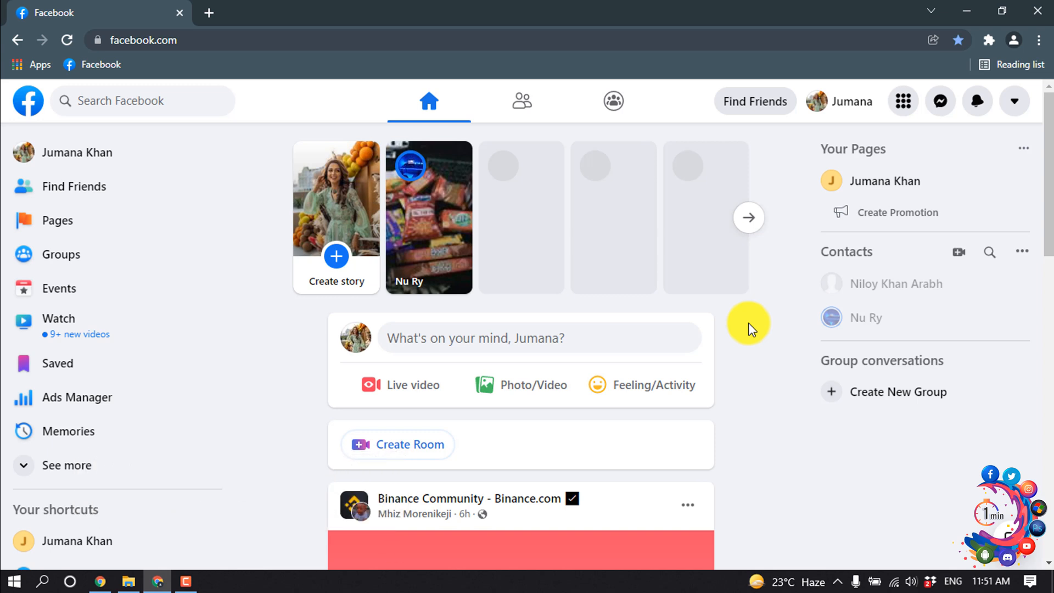
{"action": "mouse_move", "coordinate": [762, 294]}
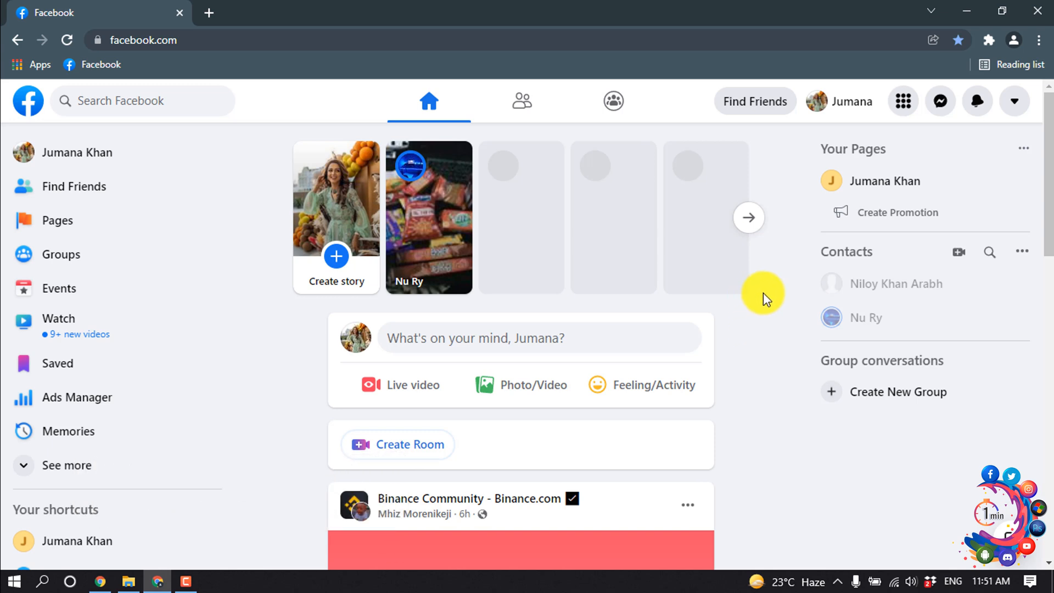
{"action": "left_click", "coordinate": [1013, 101]}
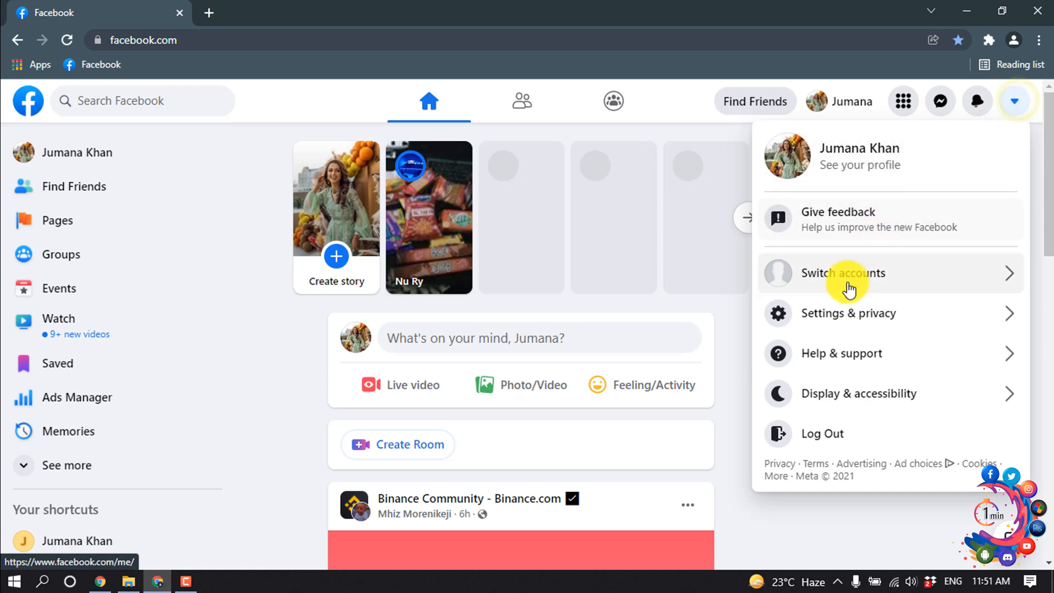
{"action": "left_click", "coordinate": [849, 312]}
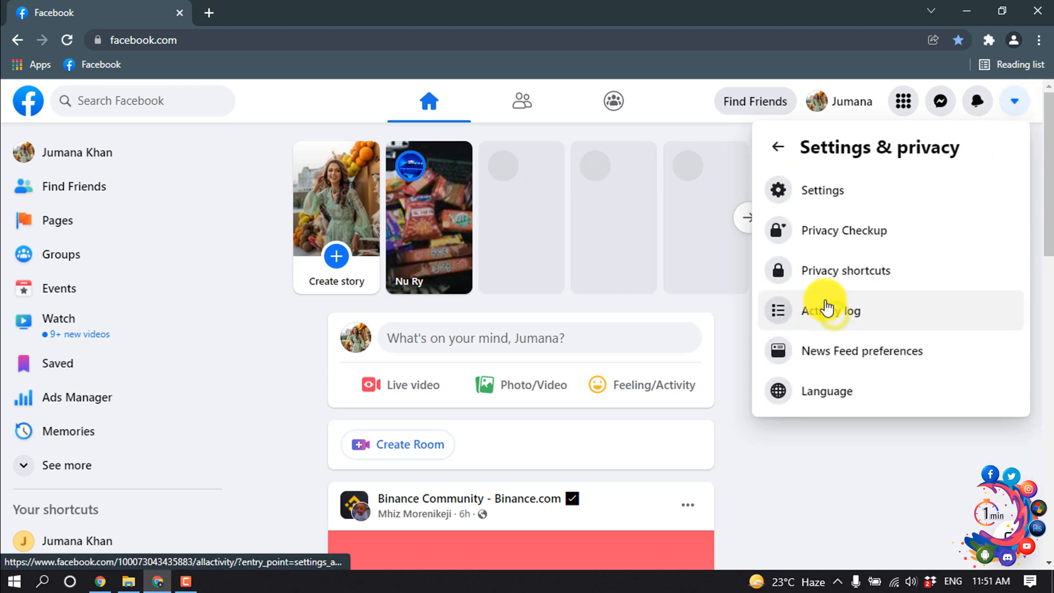
{"action": "left_click", "coordinate": [821, 190]}
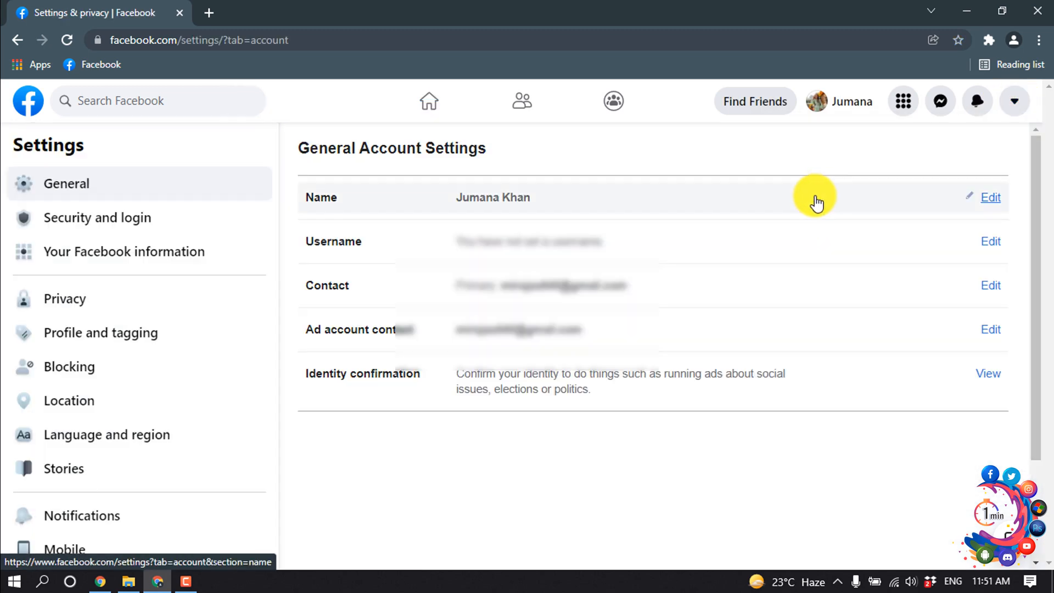
{"action": "scroll", "scroll_direction": "down", "scroll_amount": 3}
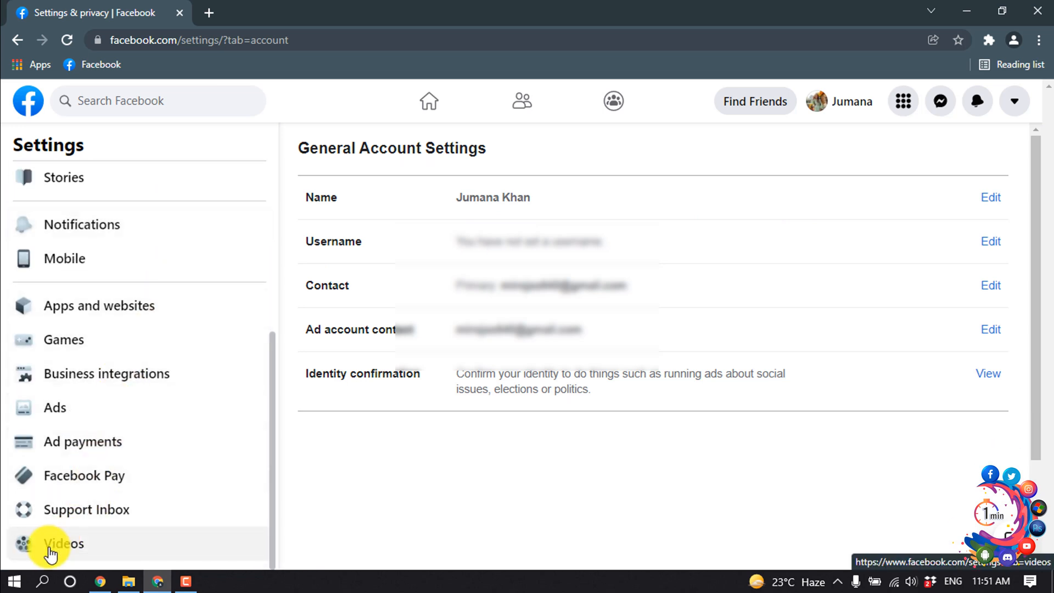
In Videos settings, set Video default quality to 'HD if available'.
{"action": "left_click", "coordinate": [63, 543]}
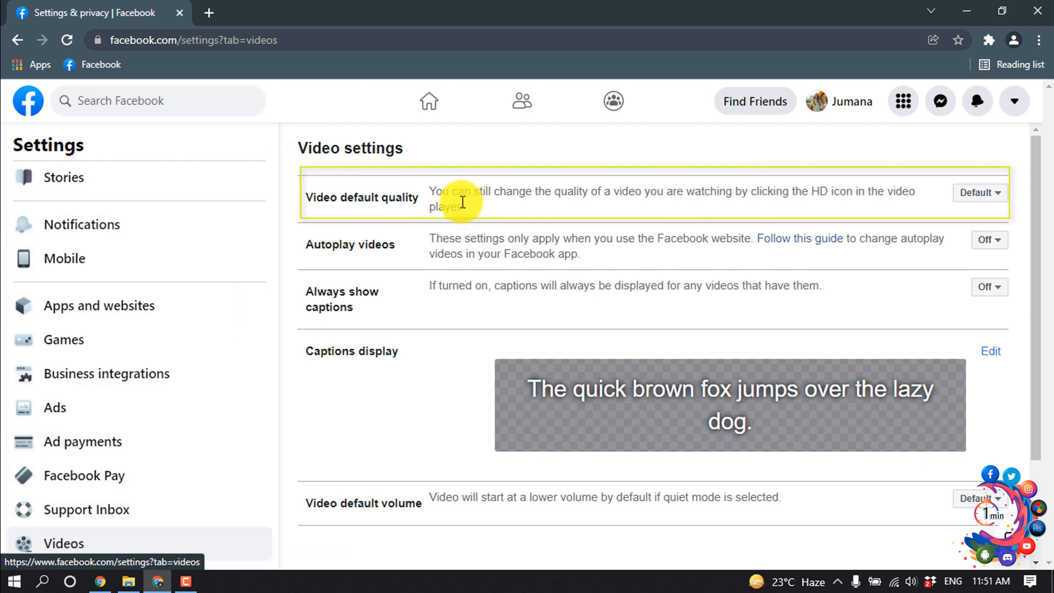
{"action": "mouse_move", "coordinate": [642, 195]}
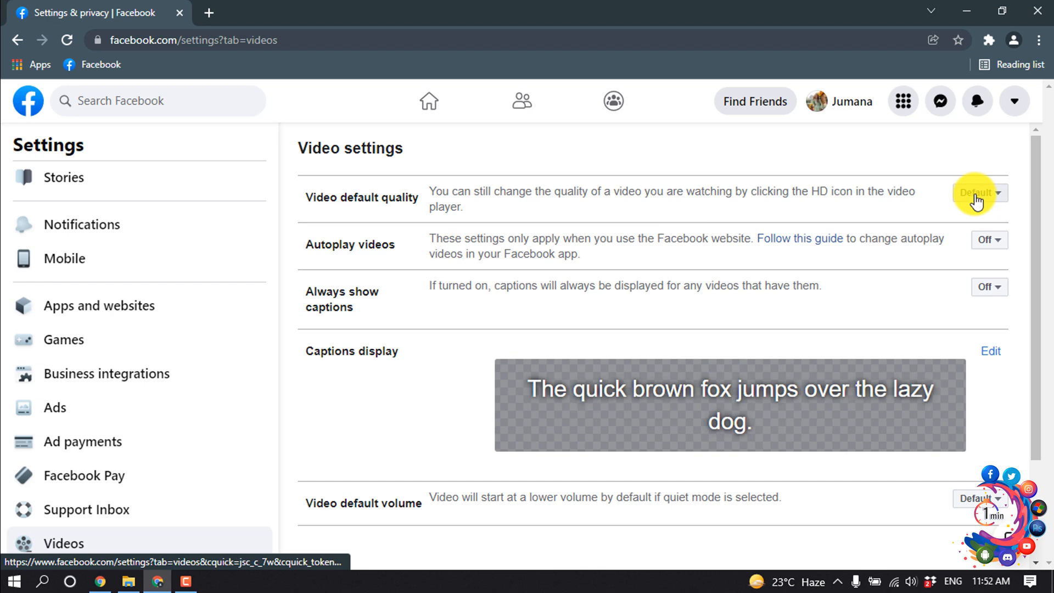
{"action": "left_click", "coordinate": [975, 193]}
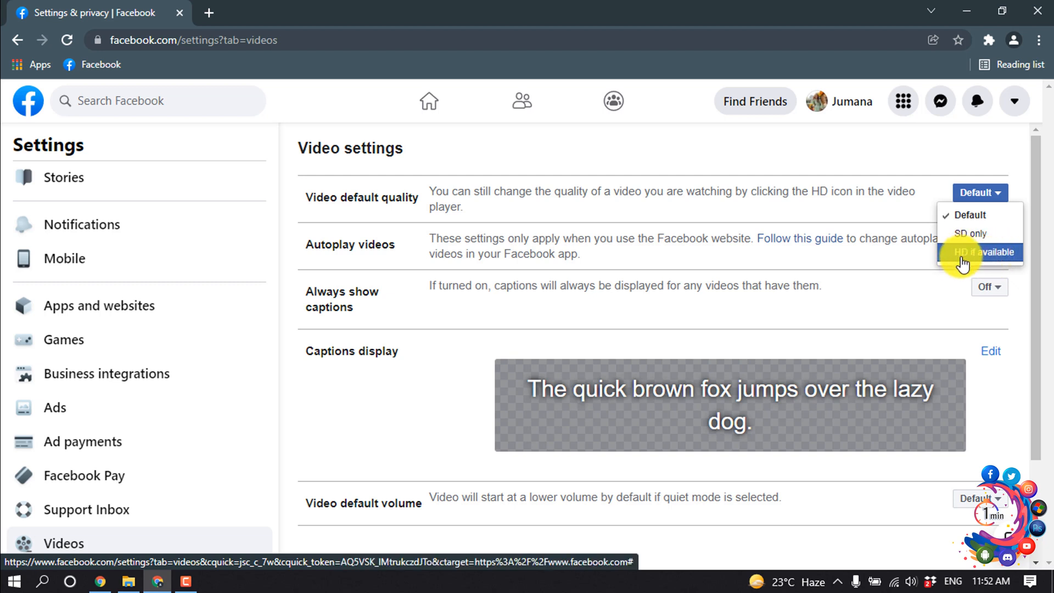
{"action": "left_click", "coordinate": [978, 251]}
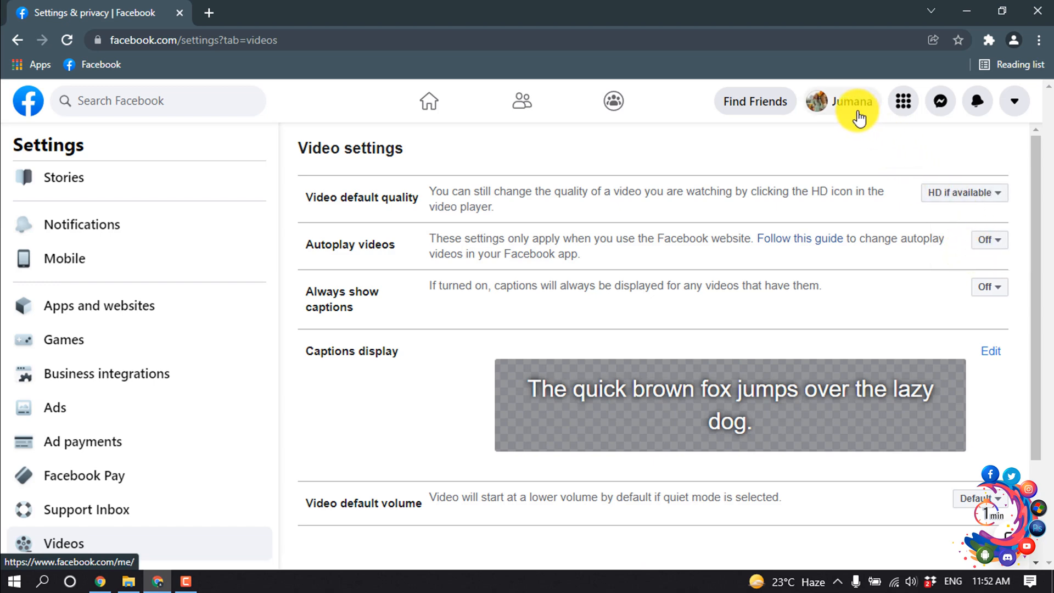
From the profile, post the forest video with audience set to Only me.
{"action": "left_click", "coordinate": [840, 101]}
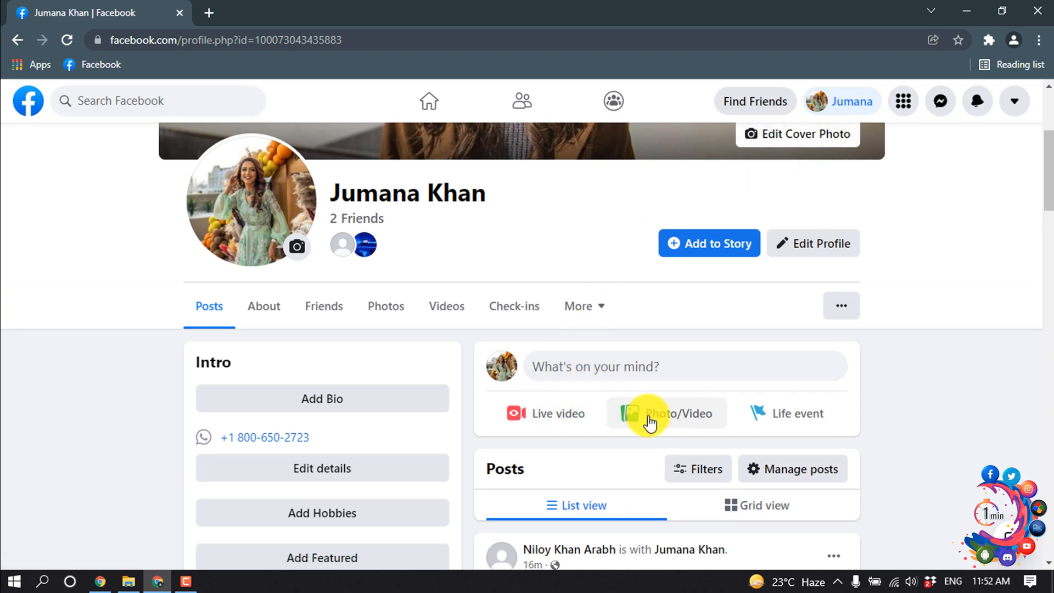
{"action": "left_click", "coordinate": [666, 413]}
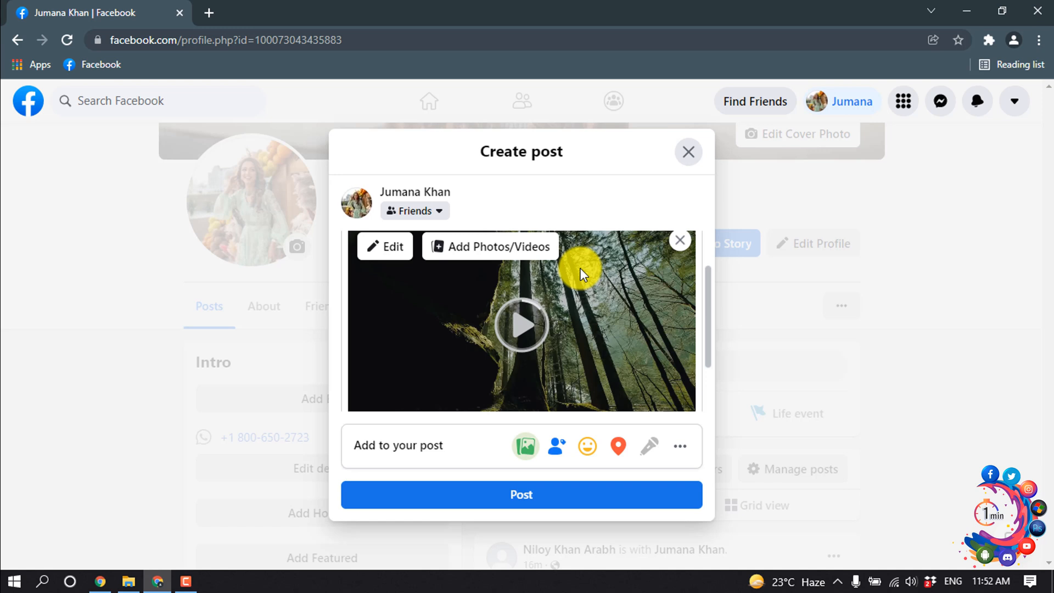
{"action": "mouse_move", "coordinate": [560, 314]}
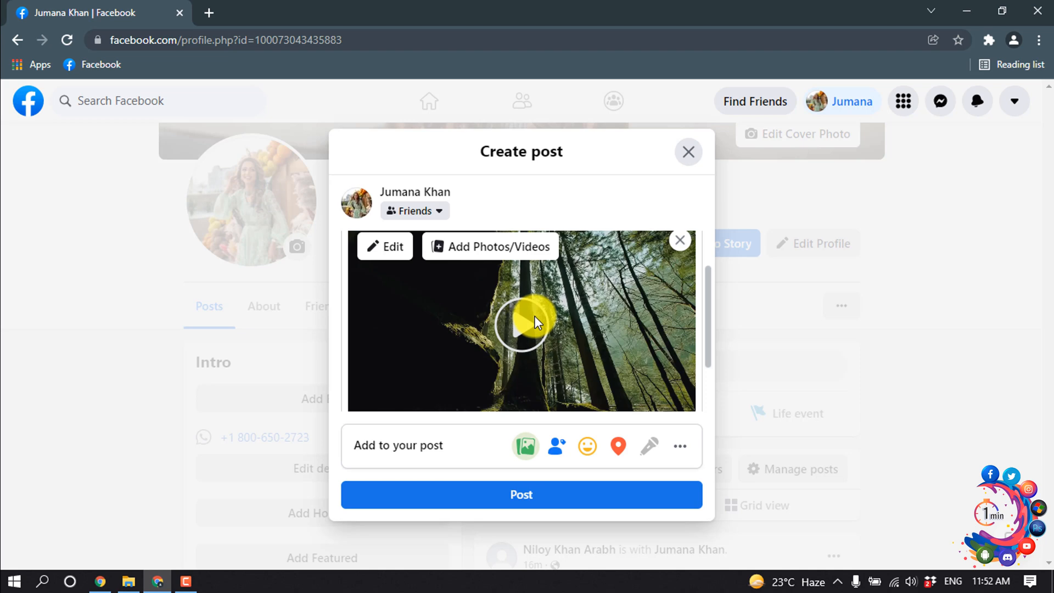
{"action": "left_click", "coordinate": [414, 210]}
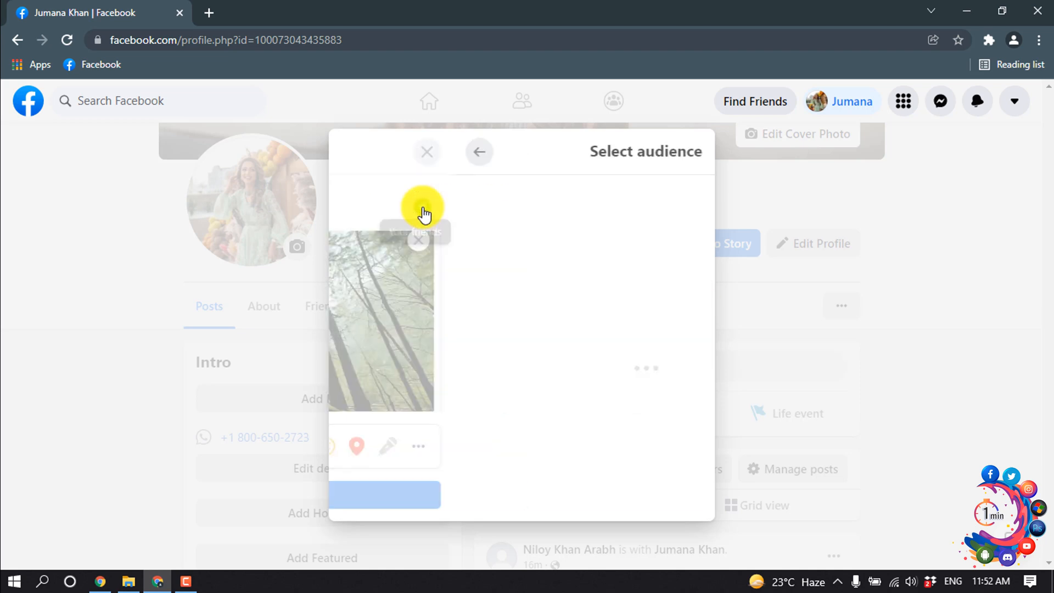
{"action": "left_click", "coordinate": [478, 152]}
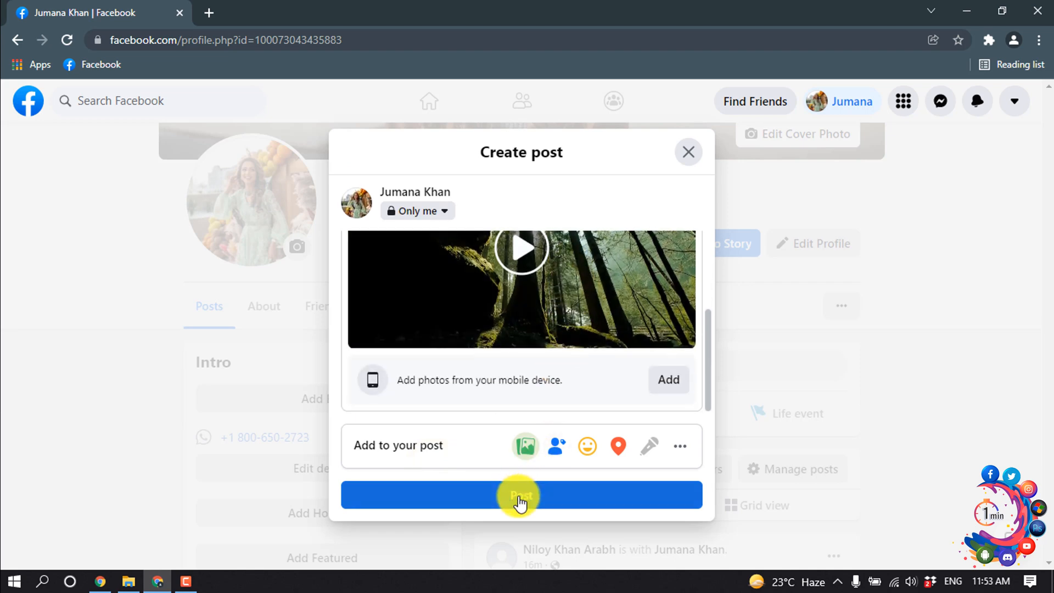
{"action": "left_click", "coordinate": [520, 495]}
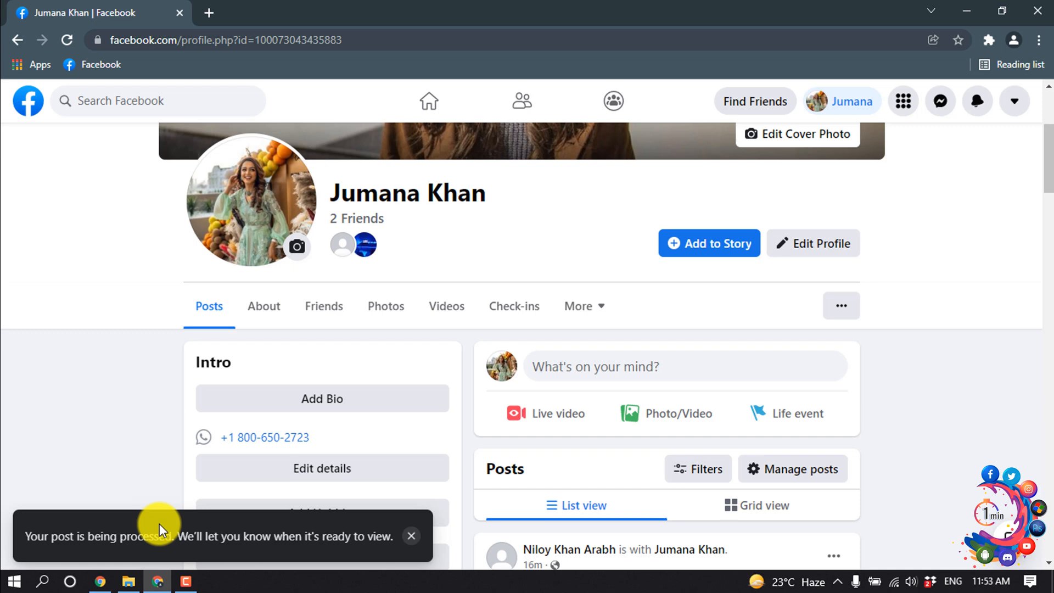
{"action": "mouse_move", "coordinate": [410, 571]}
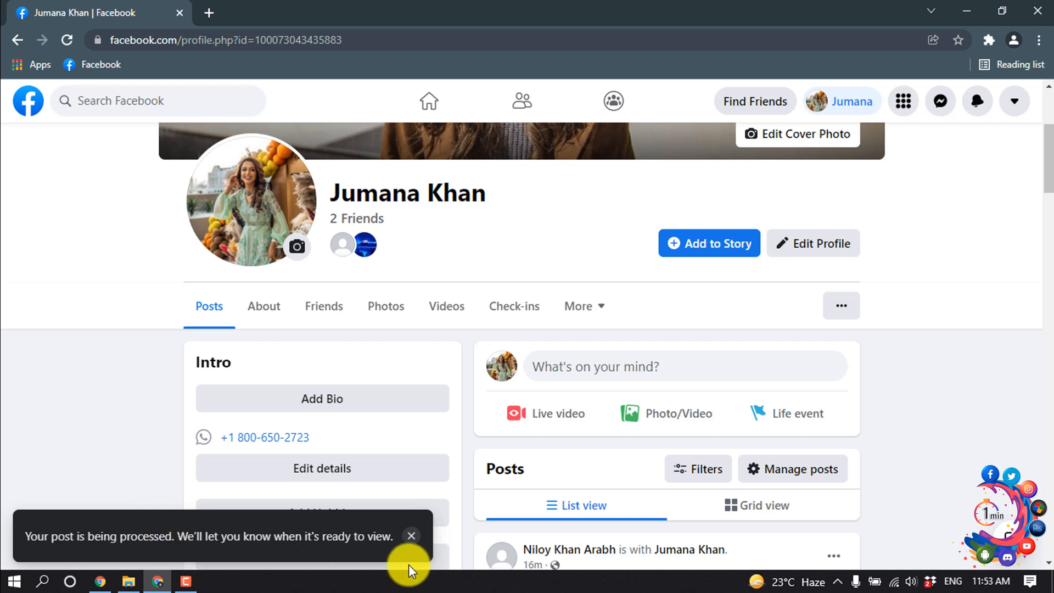
{"action": "mouse_move", "coordinate": [479, 472]}
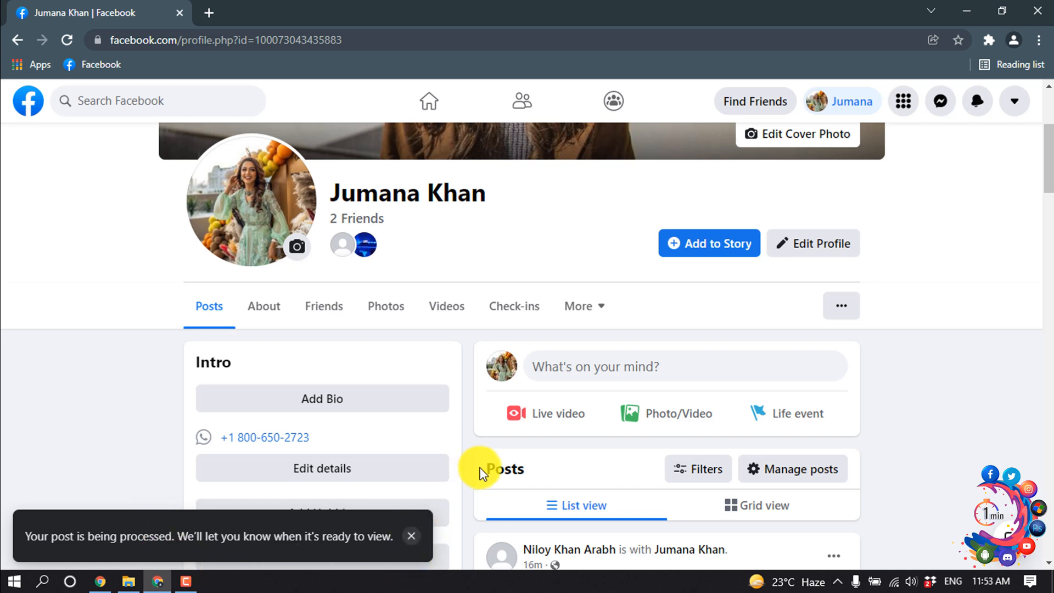
{"action": "mouse_move", "coordinate": [579, 385]}
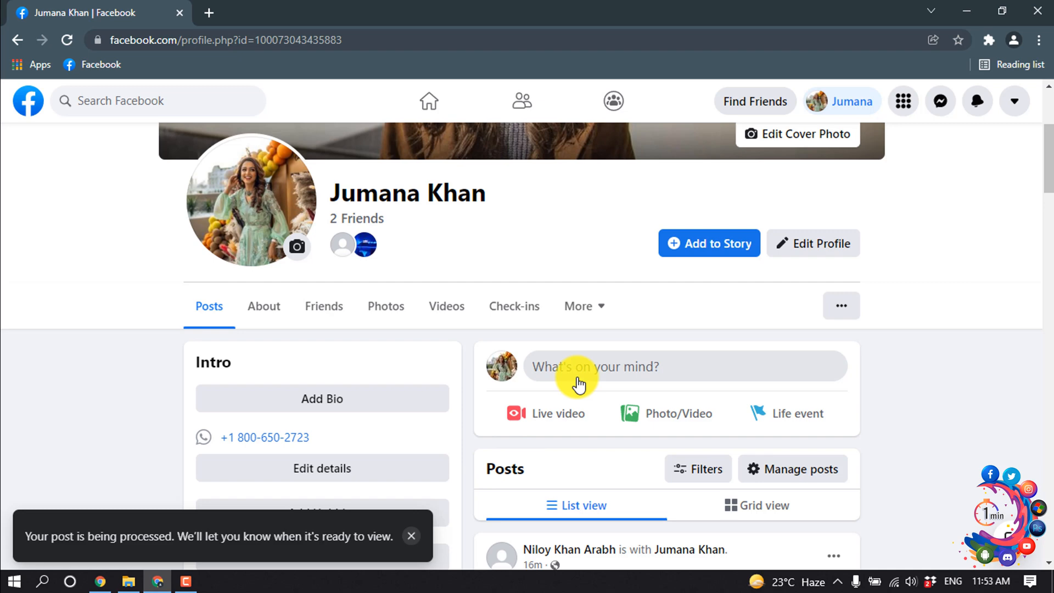
Scroll the profile down to the newly processed forest video post.
{"action": "scroll", "scroll_direction": "down", "scroll_amount": 3}
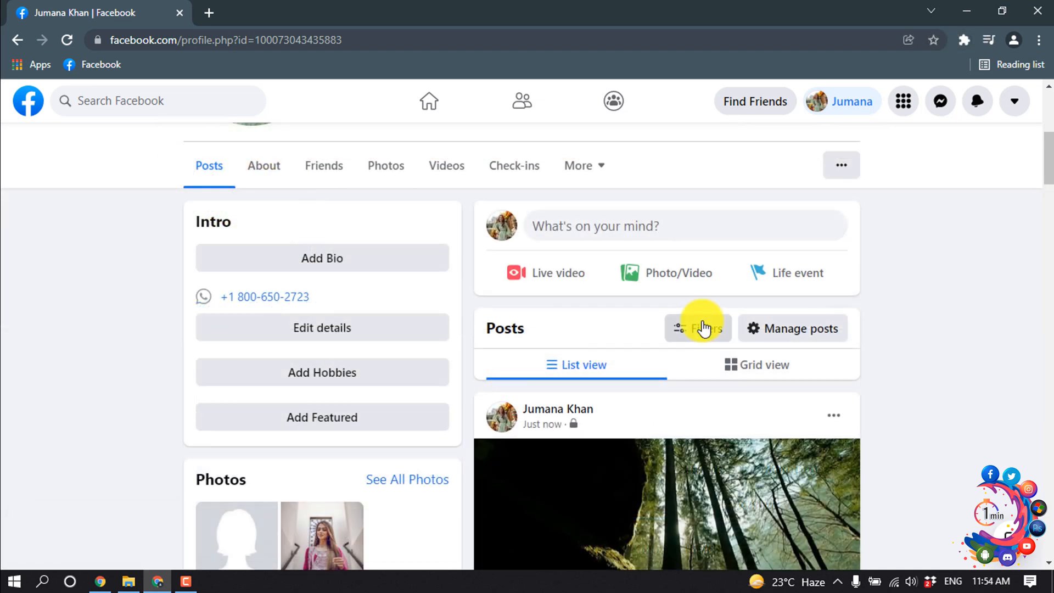
Play the forest video and confirm its Quality reads Automatic 720p.
{"action": "scroll", "scroll_direction": "down", "scroll_amount": 3}
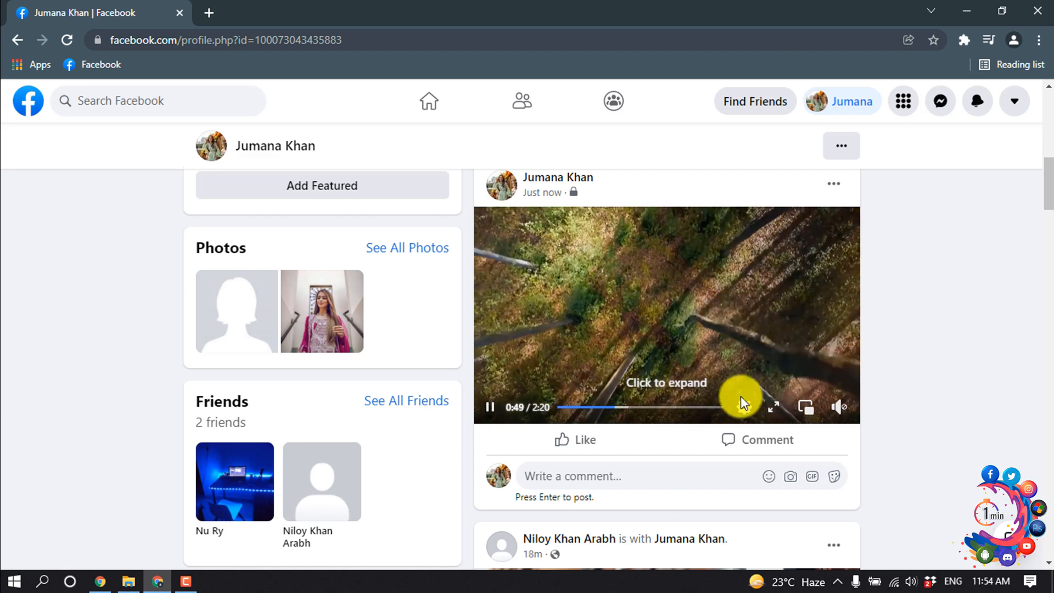
{"action": "left_click", "coordinate": [744, 406]}
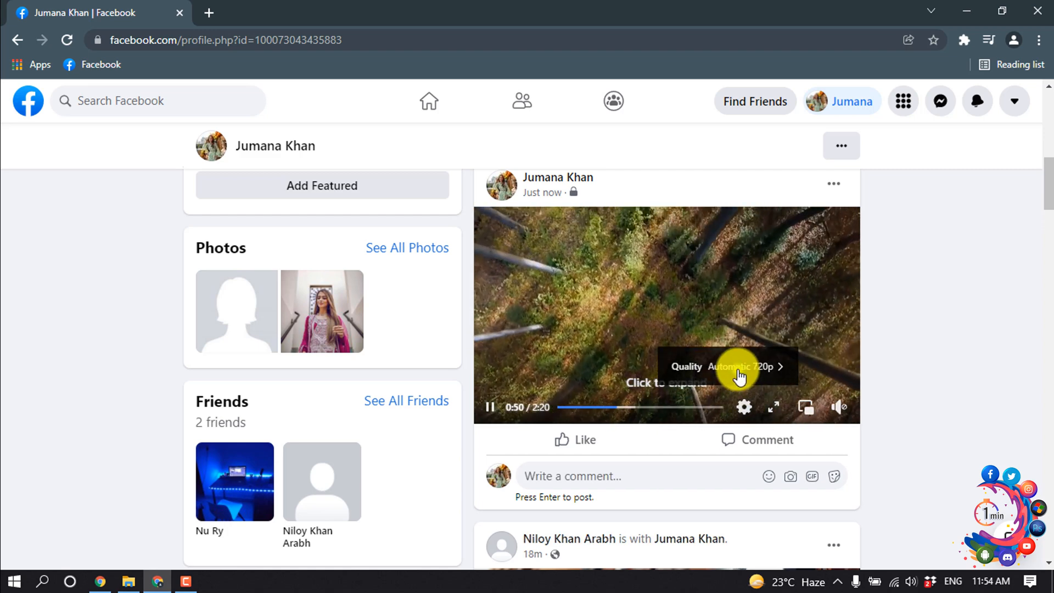
{"action": "left_click", "coordinate": [726, 367]}
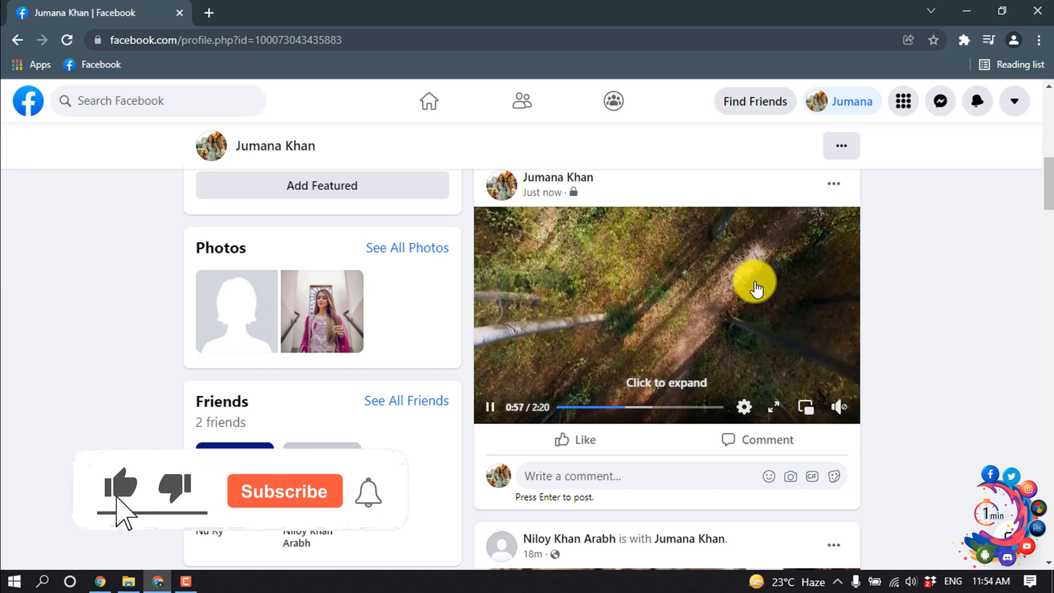
{"action": "left_click", "coordinate": [284, 490]}
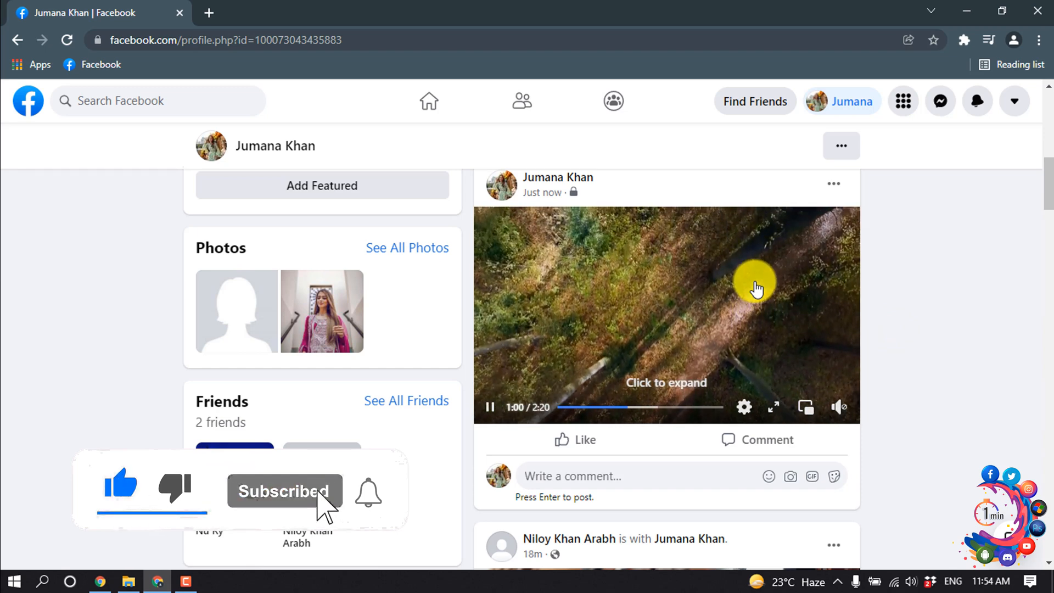